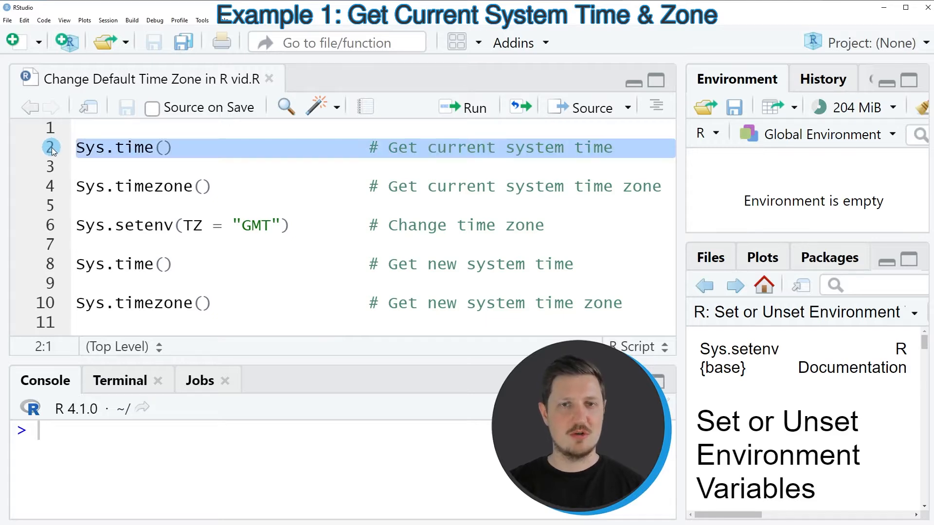
{"action": "left_click", "coordinate": [470, 107]}
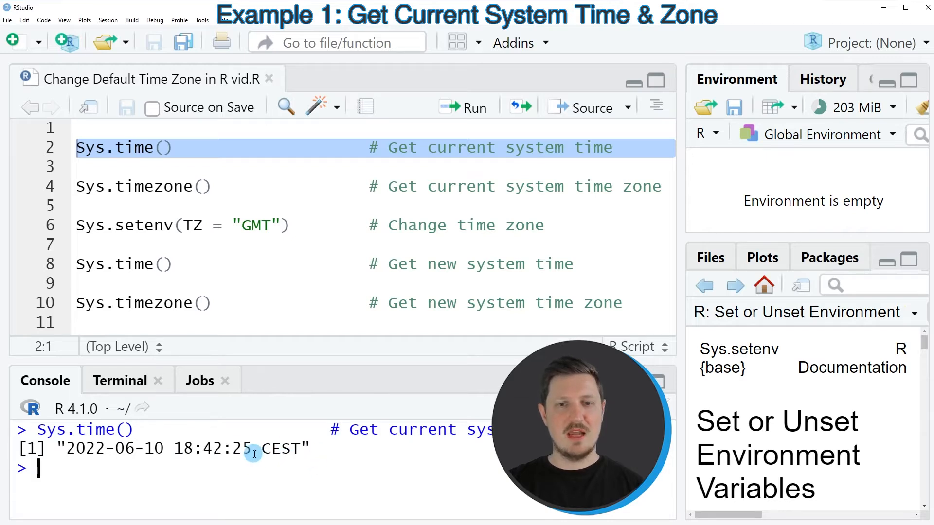
{"action": "double_click", "coordinate": [280, 448]}
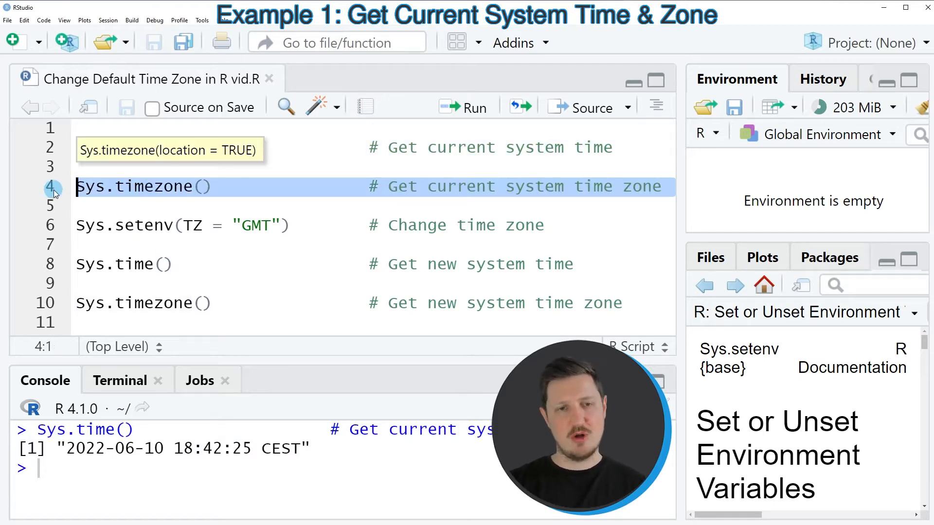
Run Sys.timezone() and highlight the "Europe/Berlin" result in the console.
{"action": "left_click", "coordinate": [471, 107]}
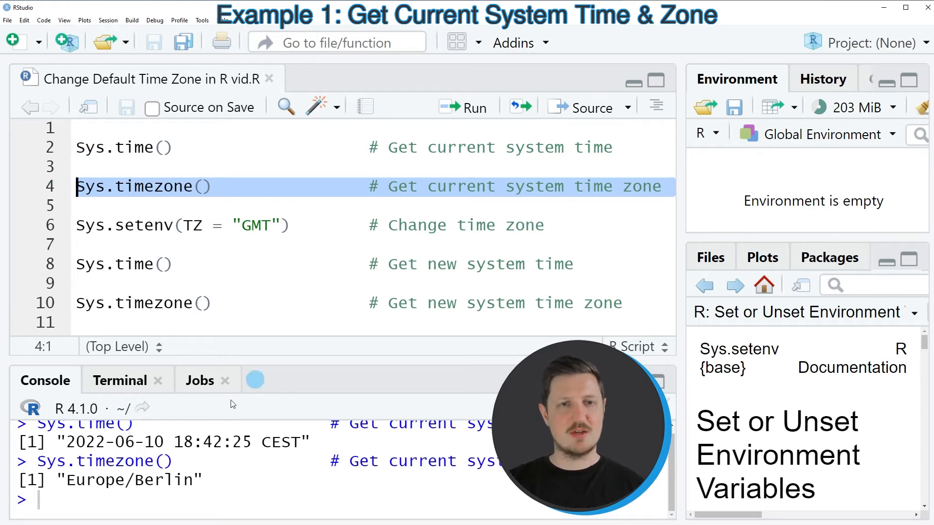
{"action": "double_click", "coordinate": [129, 480]}
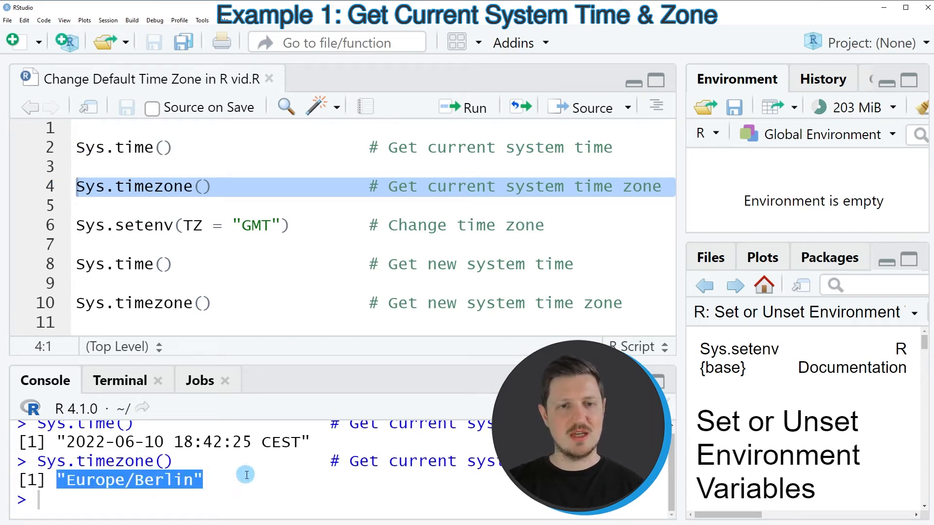
{"action": "mouse_move", "coordinate": [258, 471]}
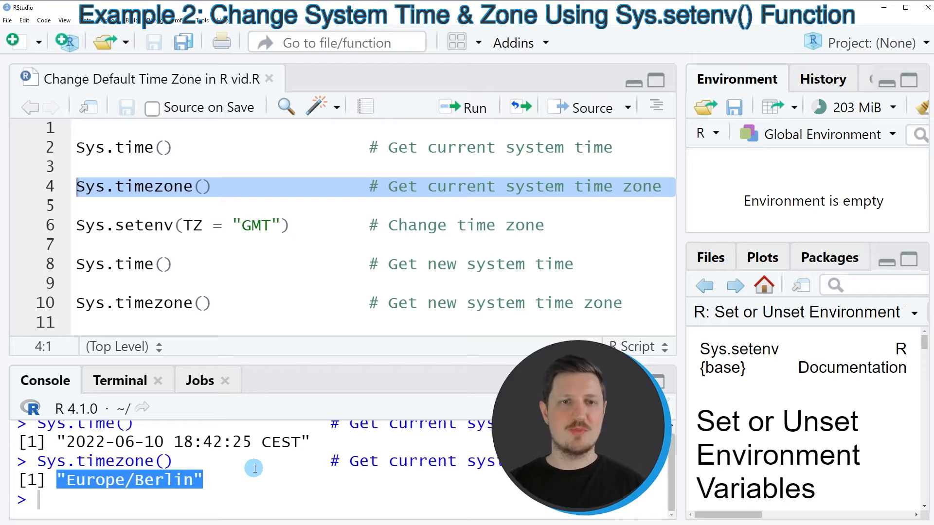
Select the Sys.setenv(TZ = "GMT") line to run it.
{"action": "left_click", "coordinate": [156, 225]}
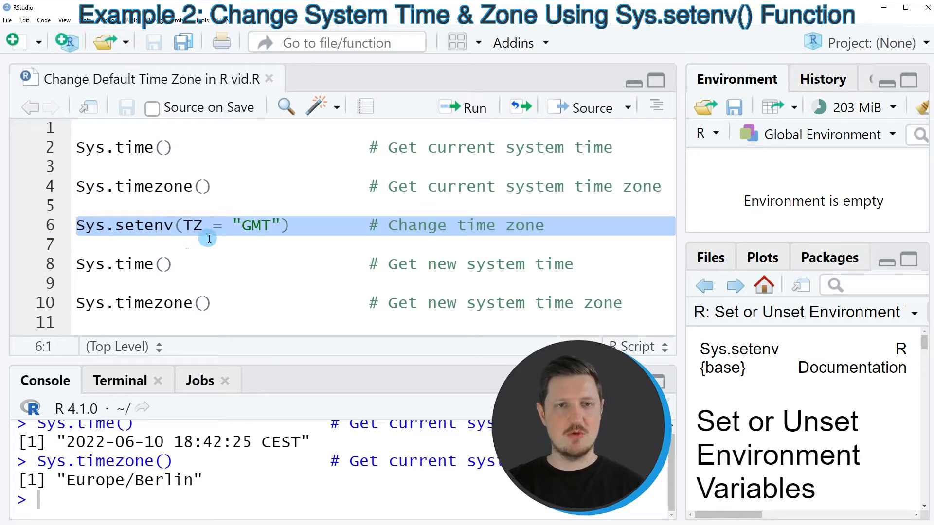
{"action": "double_click", "coordinate": [193, 225]}
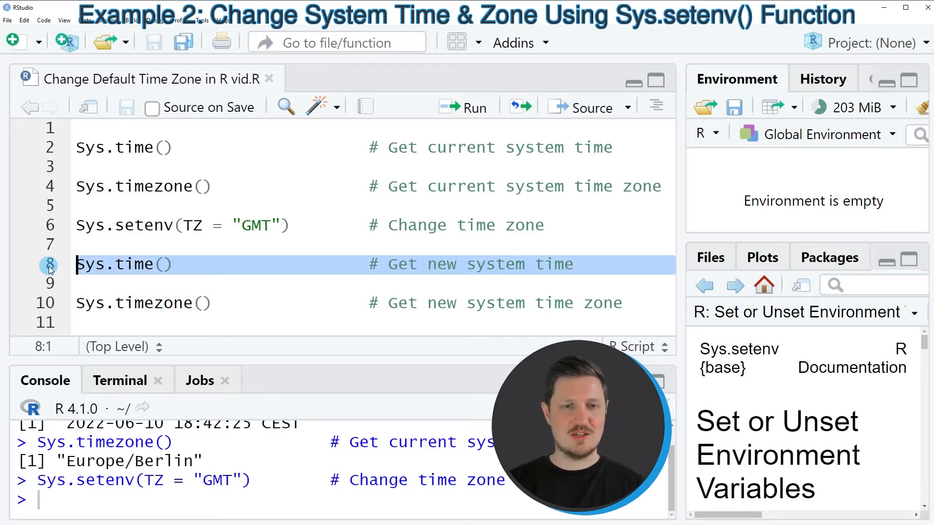
{"action": "left_click", "coordinate": [471, 106]}
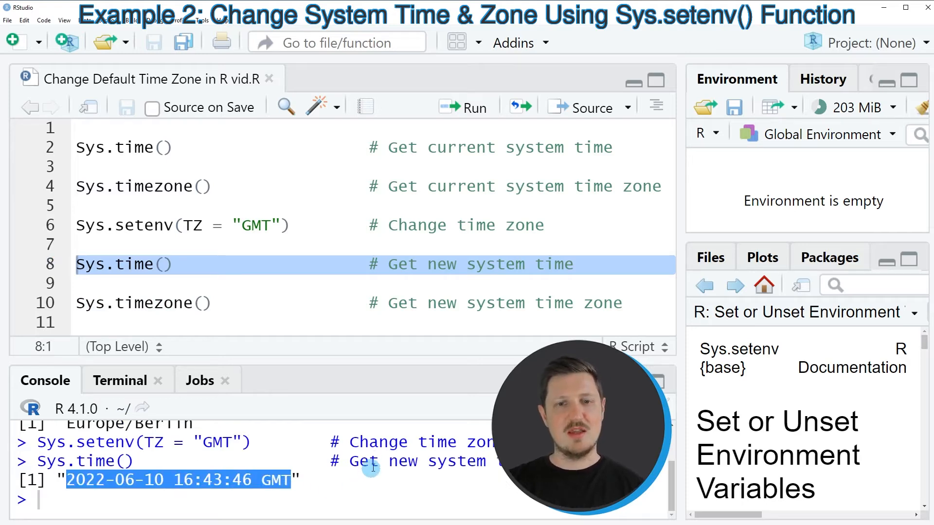
{"action": "mouse_move", "coordinate": [385, 490]}
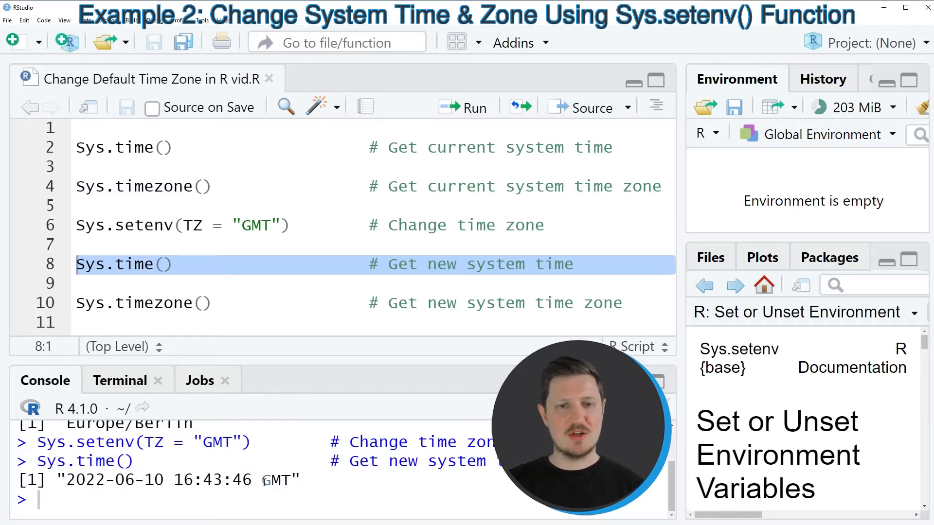
{"action": "double_click", "coordinate": [277, 479]}
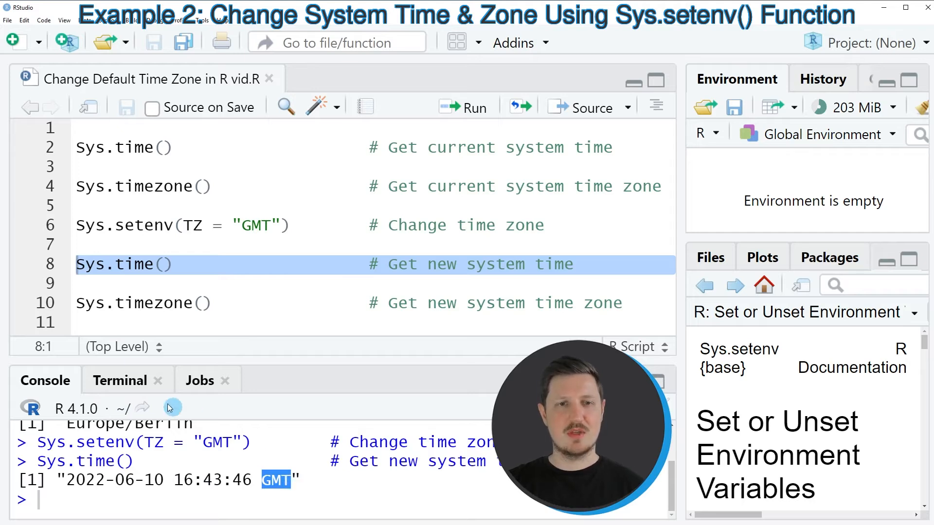
{"action": "left_click", "coordinate": [116, 303]}
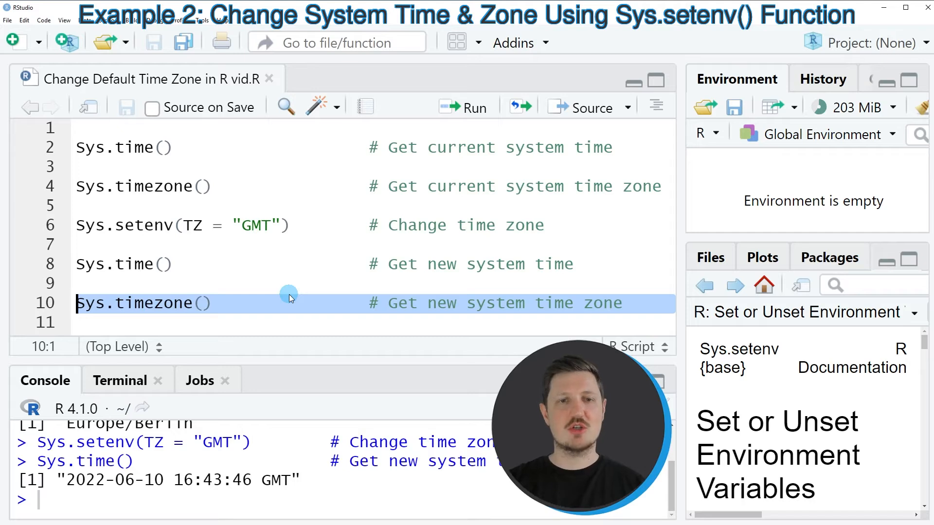
{"action": "left_click", "coordinate": [470, 107]}
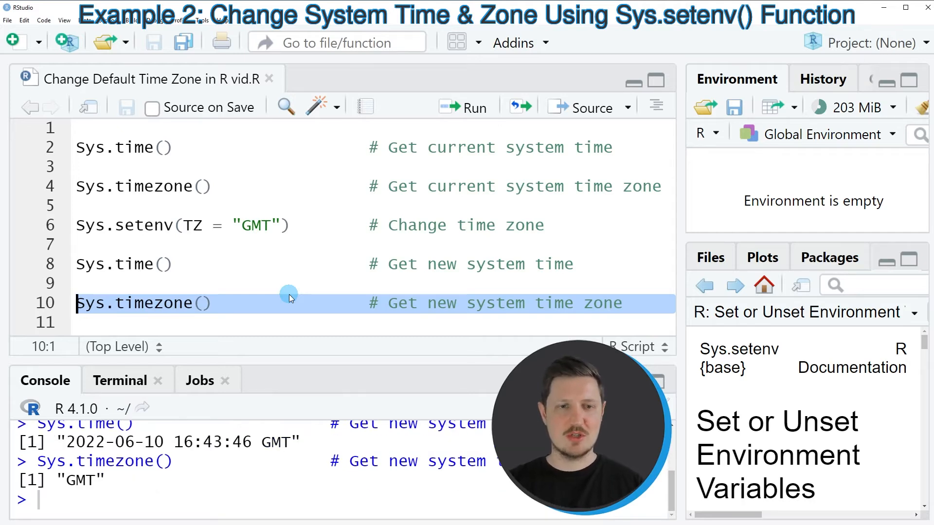
Highlight the "GMT" result returned by Sys.timezone() in the console.
{"action": "double_click", "coordinate": [79, 480]}
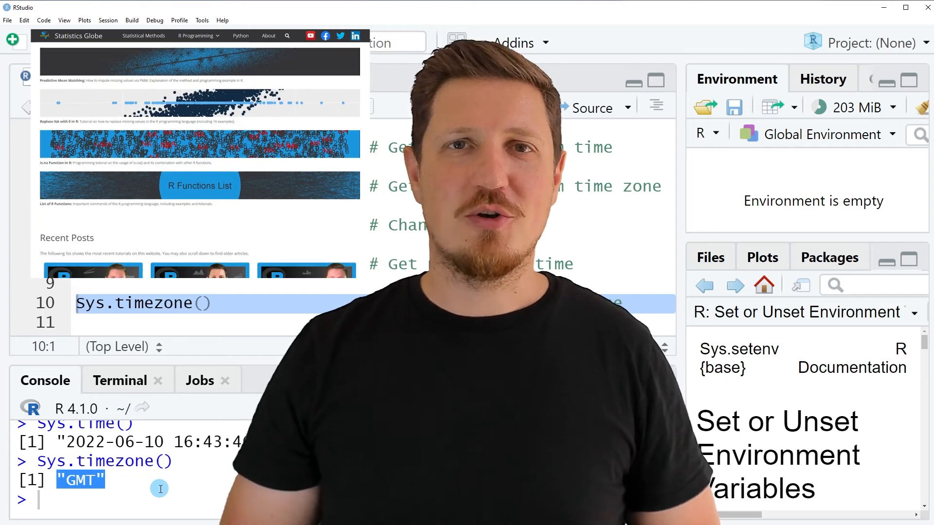
Go to Graphics in R from the R Programming menu and scroll the page.
{"action": "scroll", "scroll_direction": "down", "scroll_amount": 3}
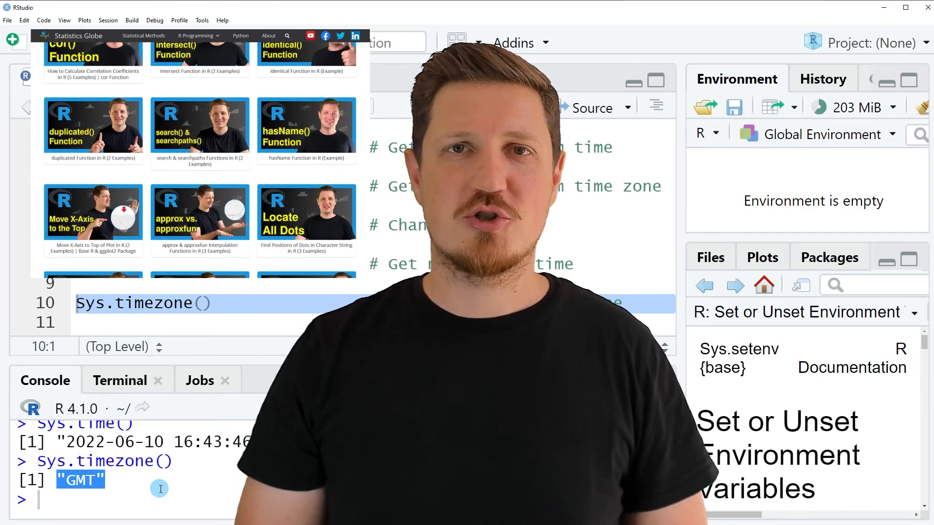
{"action": "left_click", "coordinate": [198, 35]}
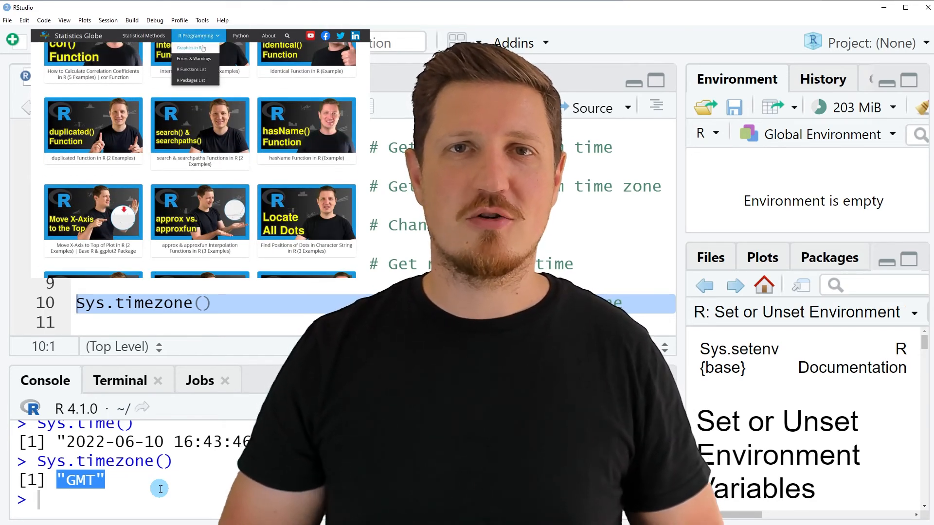
{"action": "left_click", "coordinate": [191, 48]}
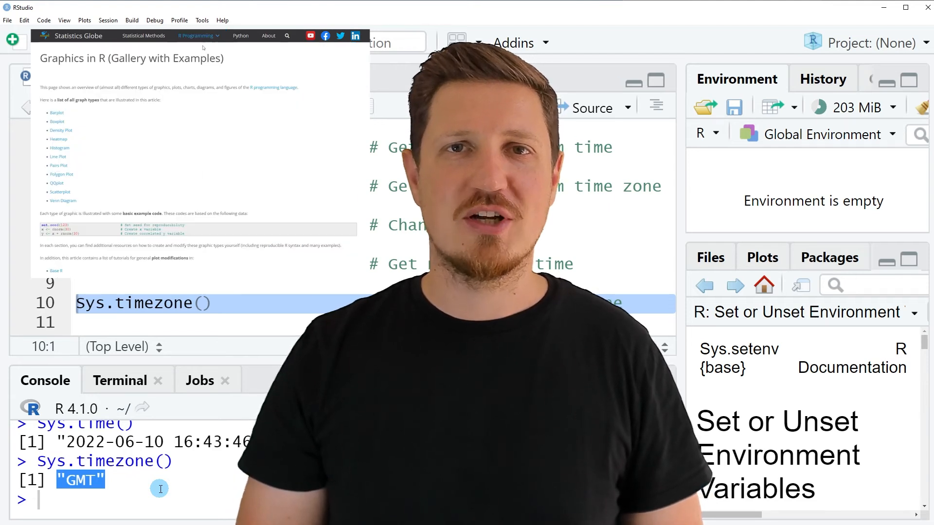
{"action": "scroll", "scroll_direction": "down", "scroll_amount": 3}
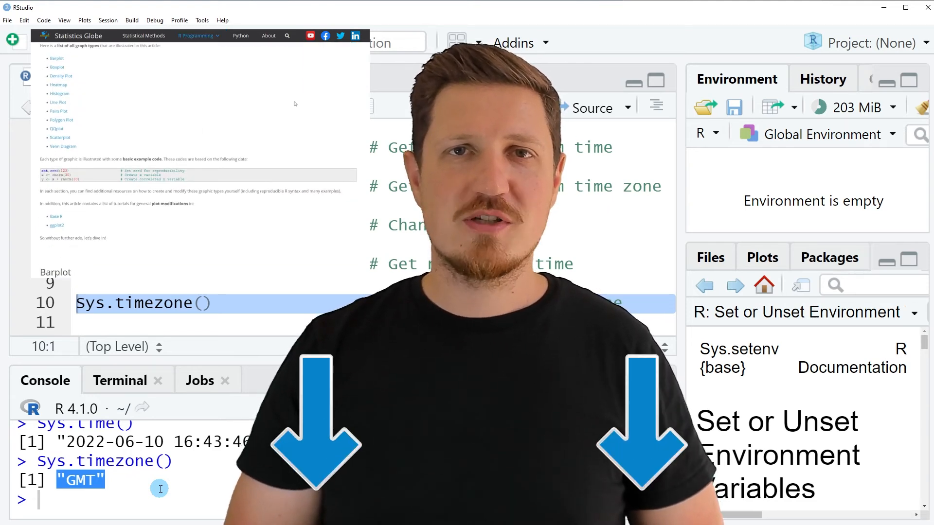
{"action": "scroll", "scroll_direction": "down", "scroll_amount": 3}
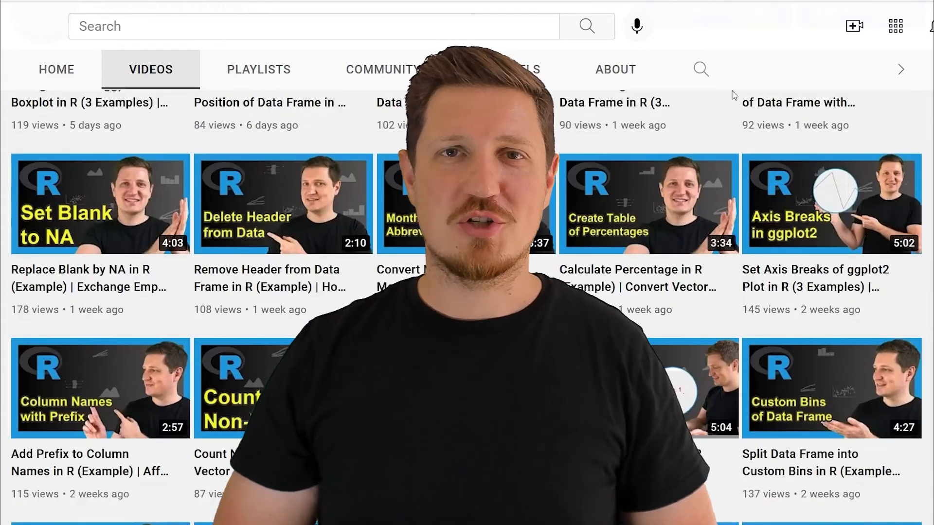
{"action": "scroll", "scroll_direction": "down", "scroll_amount": 3}
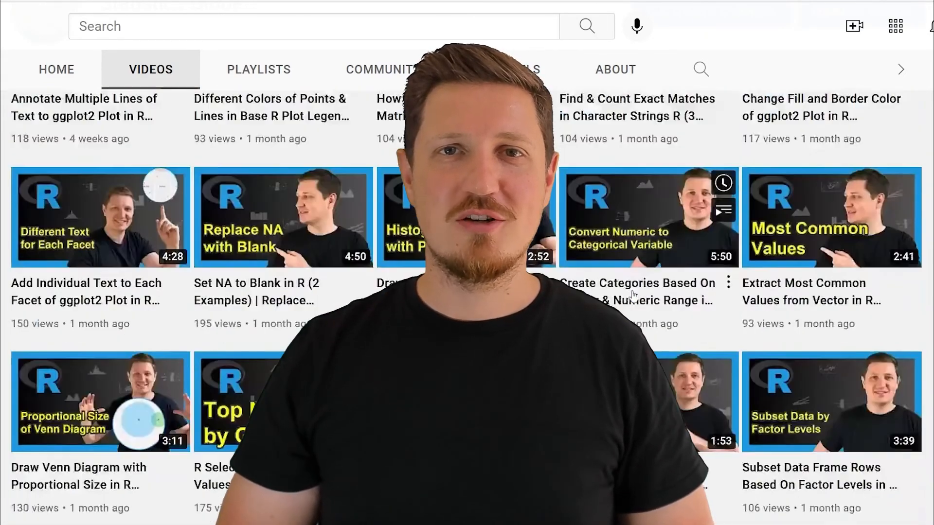
{"action": "scroll", "scroll_direction": "down", "scroll_amount": 3}
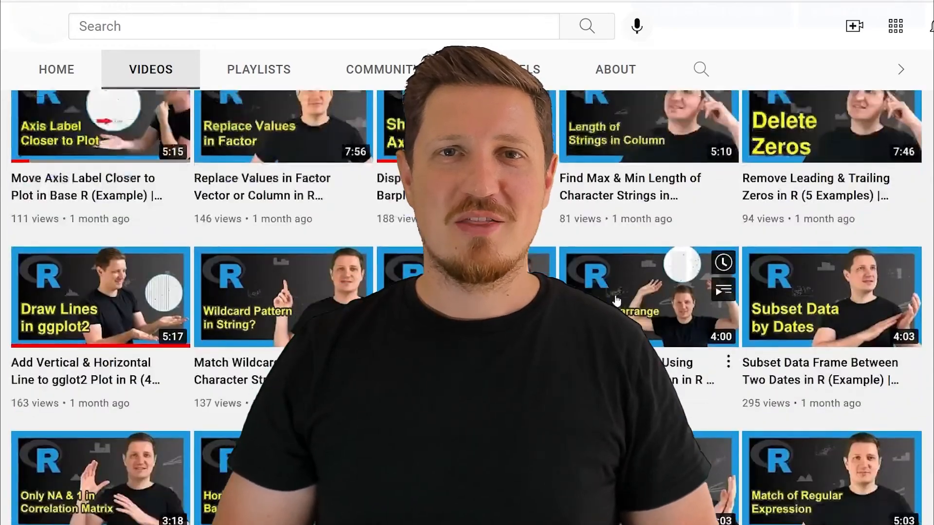
{"action": "scroll", "scroll_direction": "down", "scroll_amount": 3}
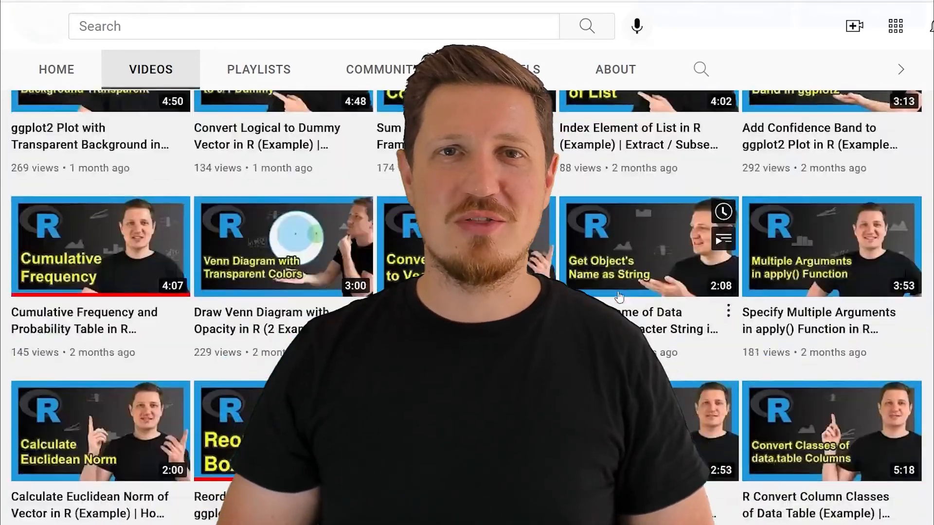